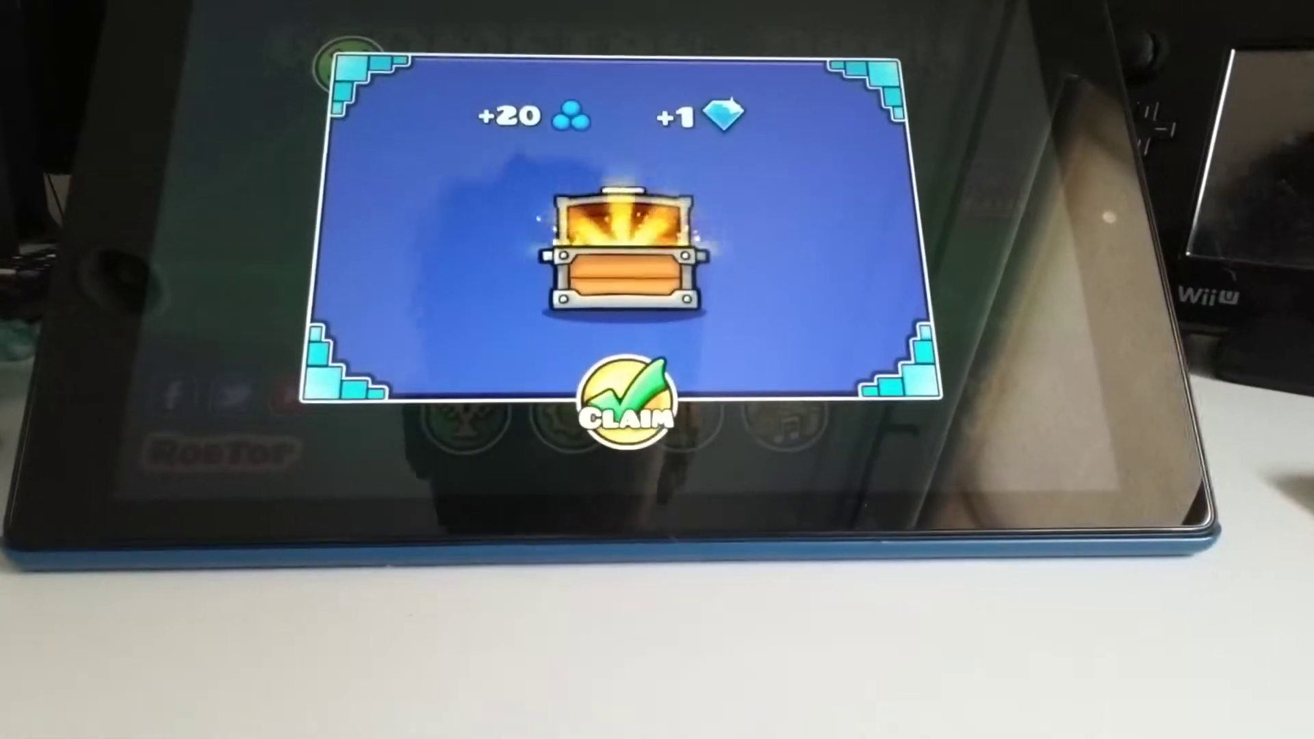
Claim the small chest's 20 orbs and 1 diamond and enter the Treasure Room
left_click(630, 402)
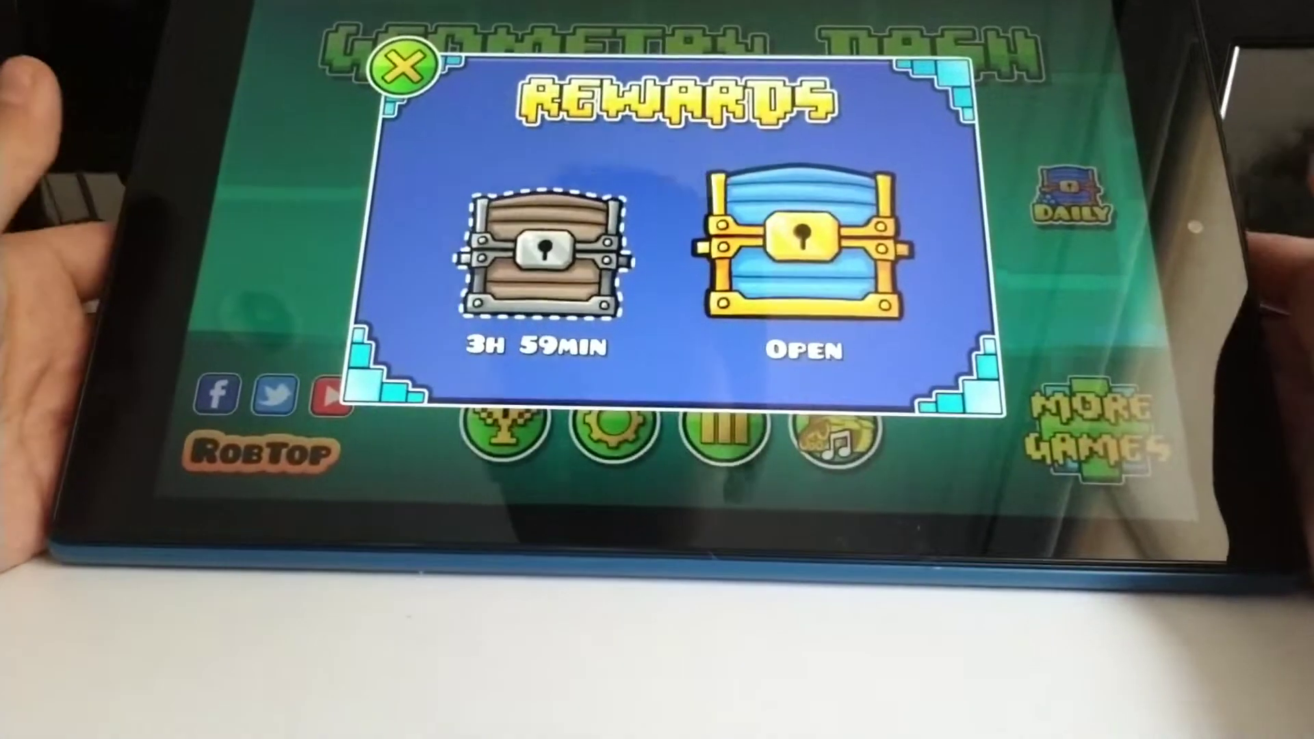
left_click(804, 248)
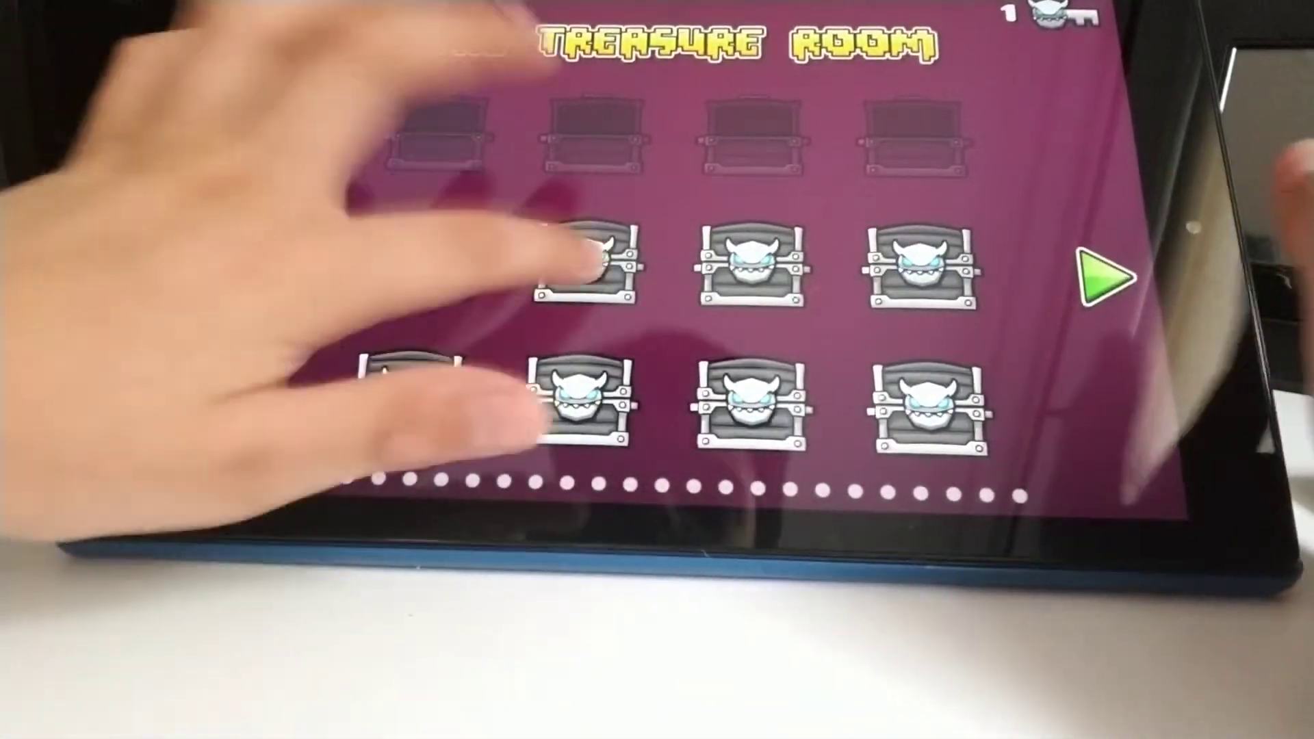
Unlock a demon chest and claim its 100 orbs and 5 diamonds
left_click(604, 268)
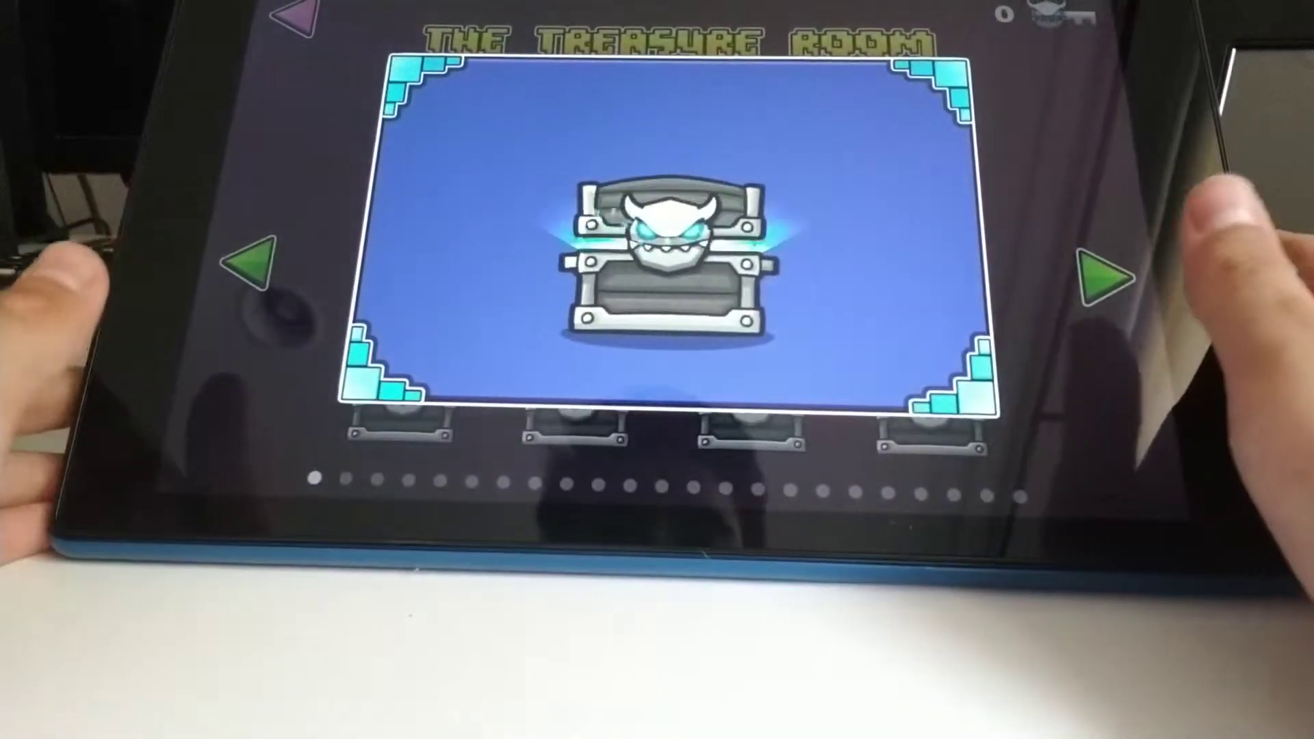
left_click(659, 260)
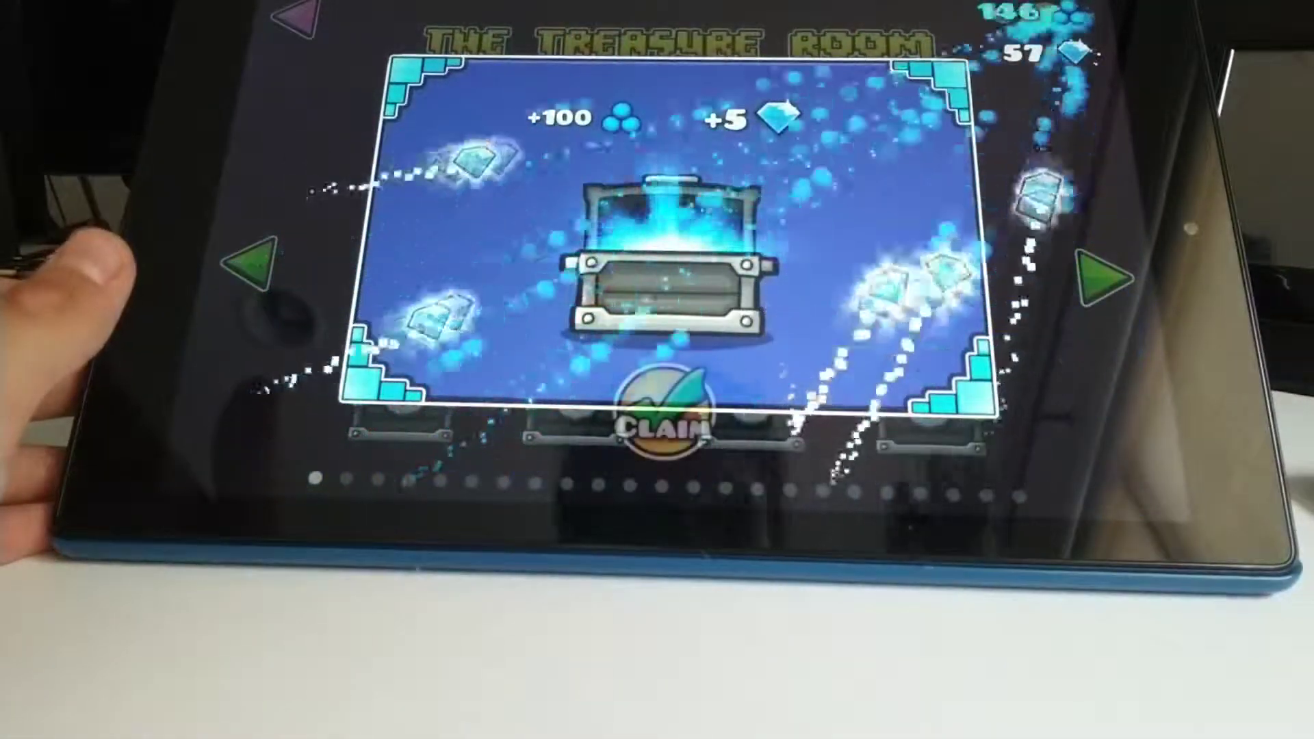
left_click(666, 431)
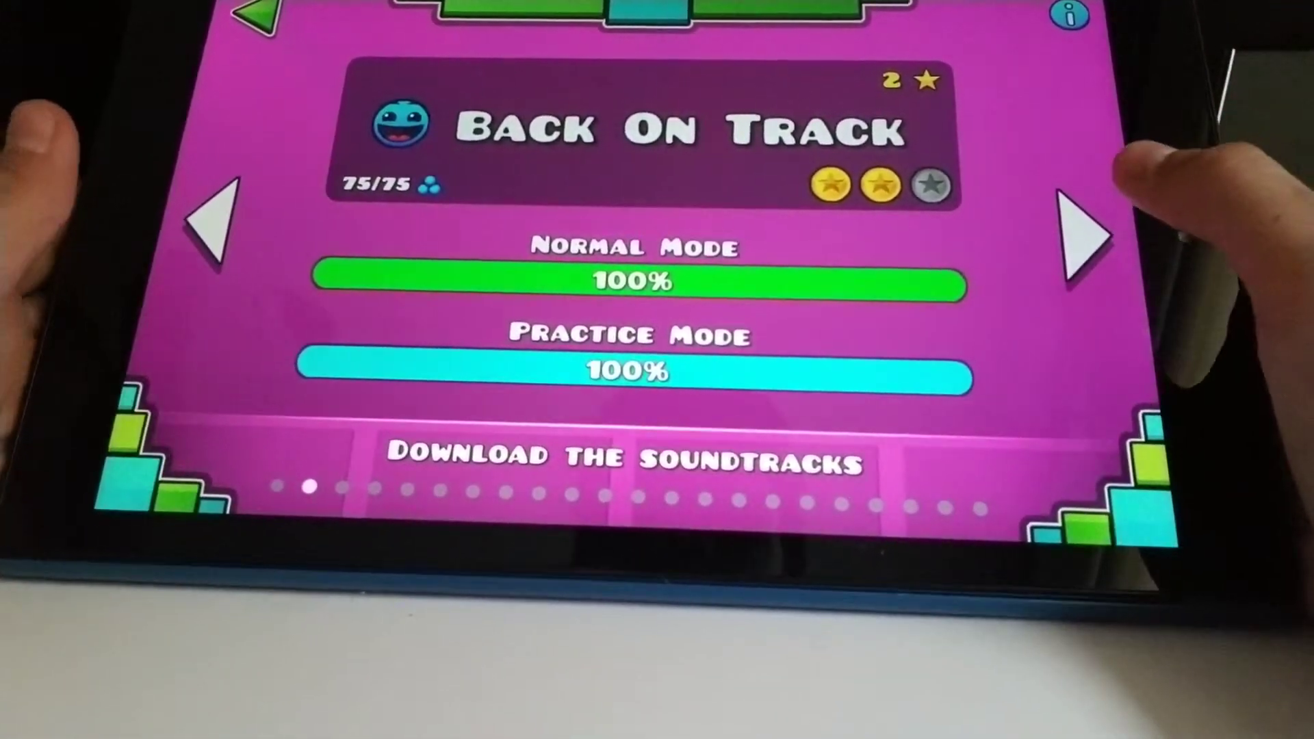
Browse forward to Polargeist, start it and jump the cube over the obstacles
left_click(1088, 234)
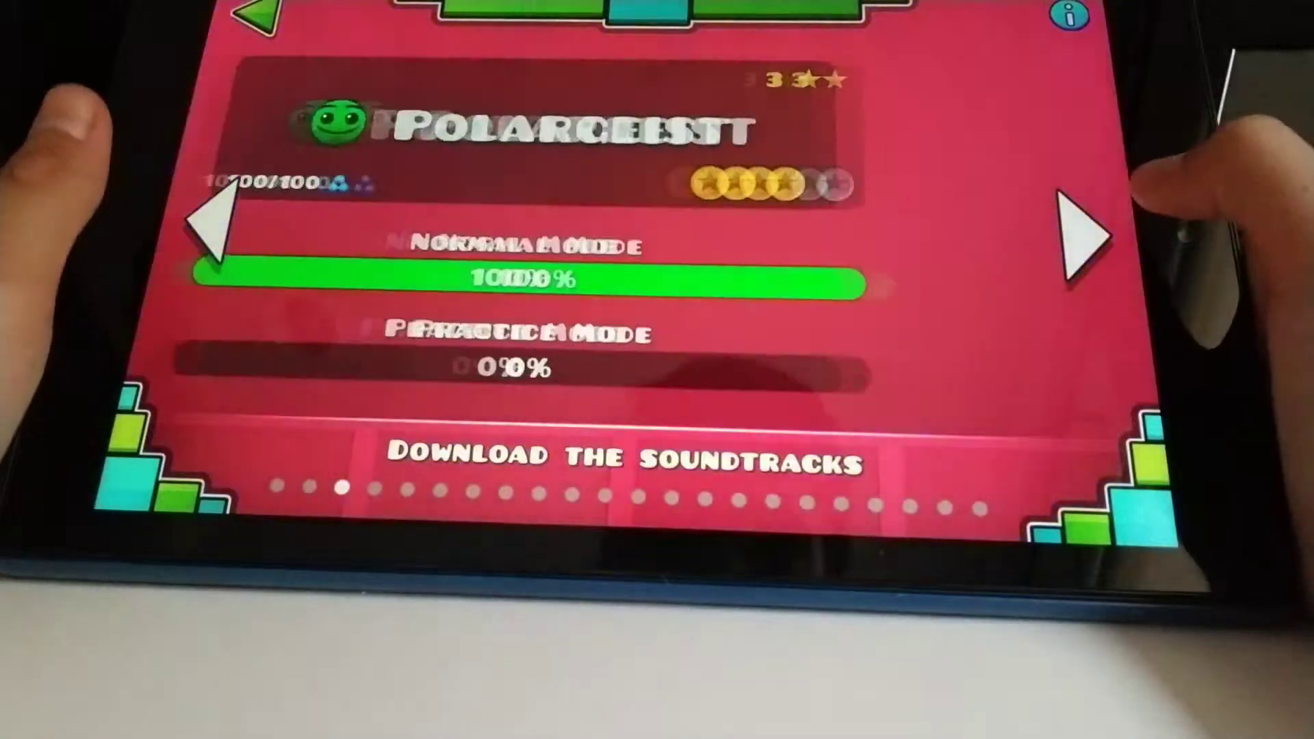
left_click(1081, 235)
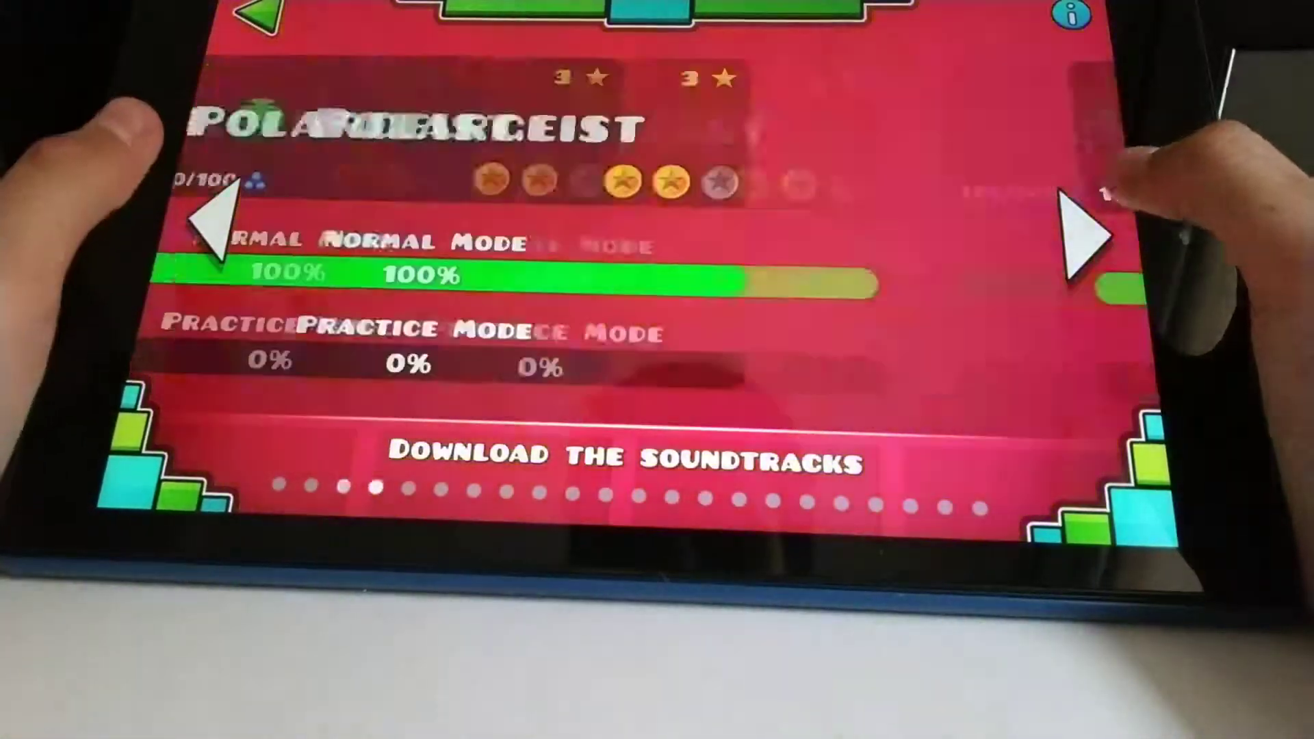
left_click(1082, 234)
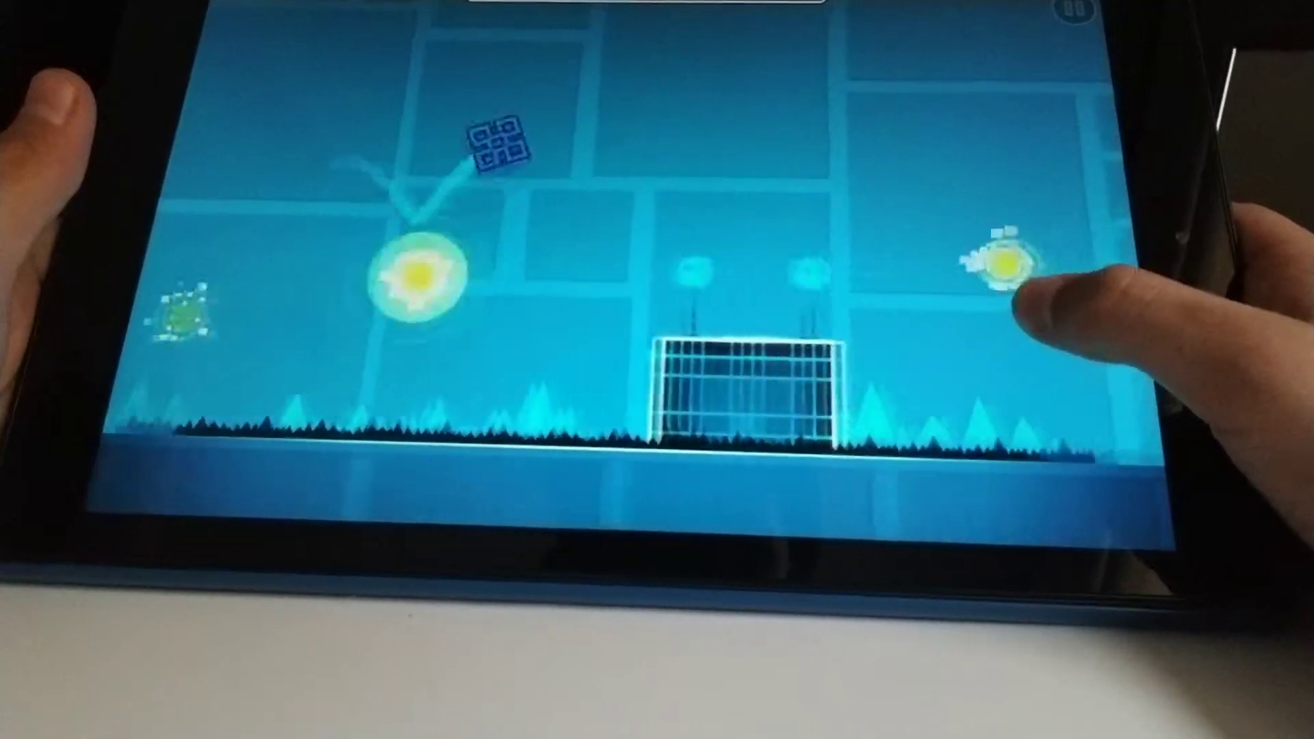
left_click(1006, 285)
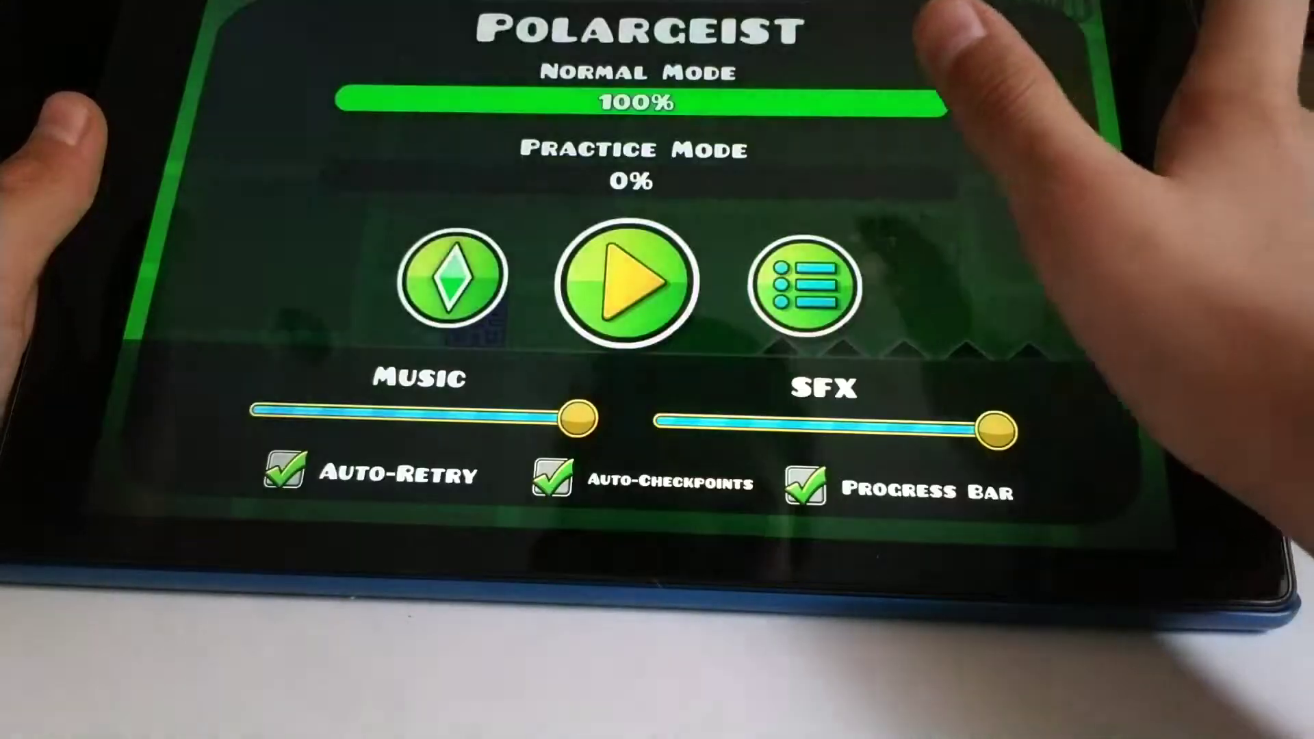
Resume the paused Polargeist run and continue toward the tall pillars
left_click(624, 281)
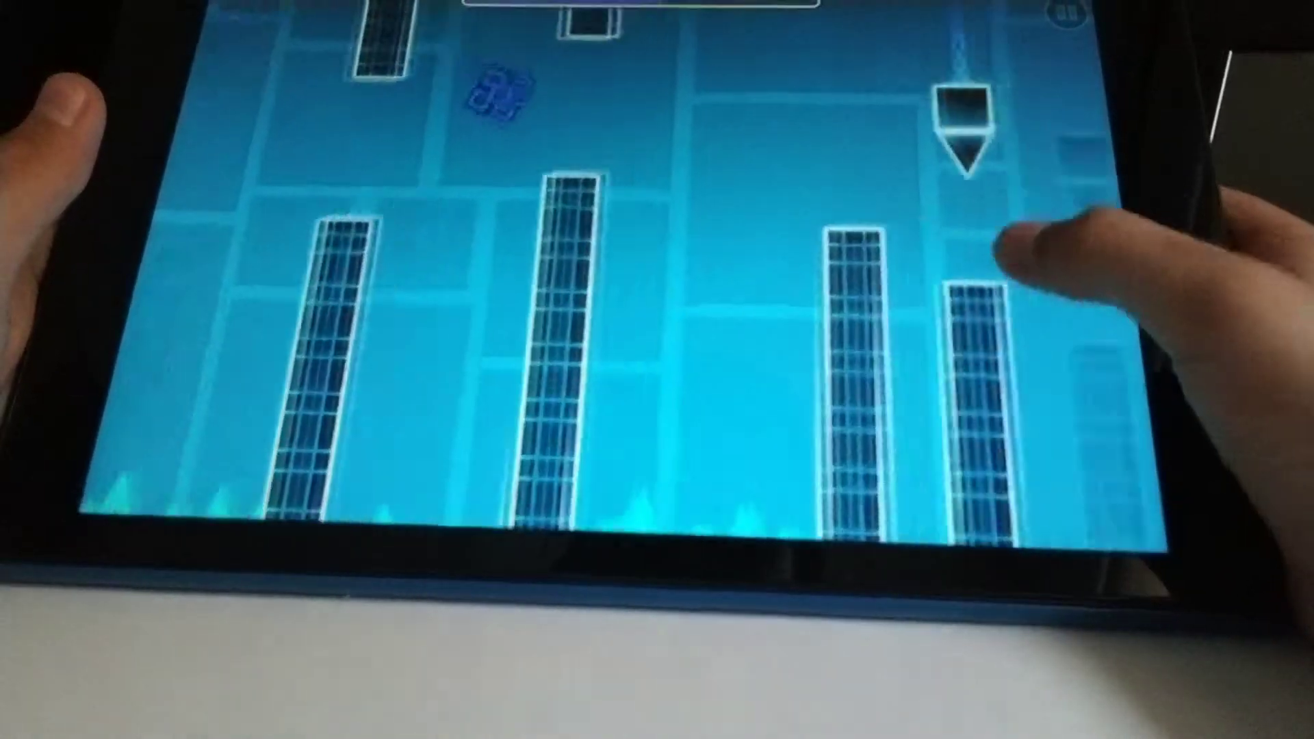
Jump between the tall pillars to finish Polargeist in 3 attempts and 282 jumps
left_click(988, 293)
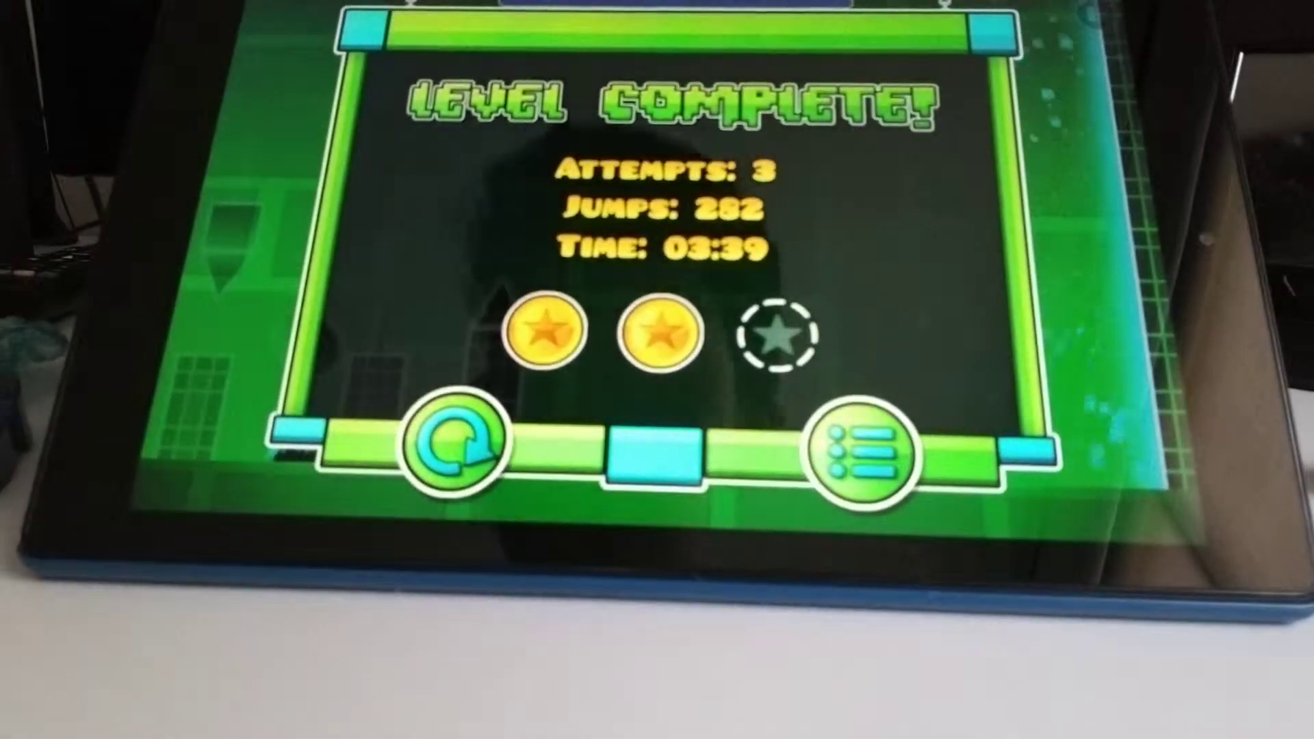
Leave the results and browse the level list past Dry Out and Stereo Madness to Back On Track
left_click(868, 453)
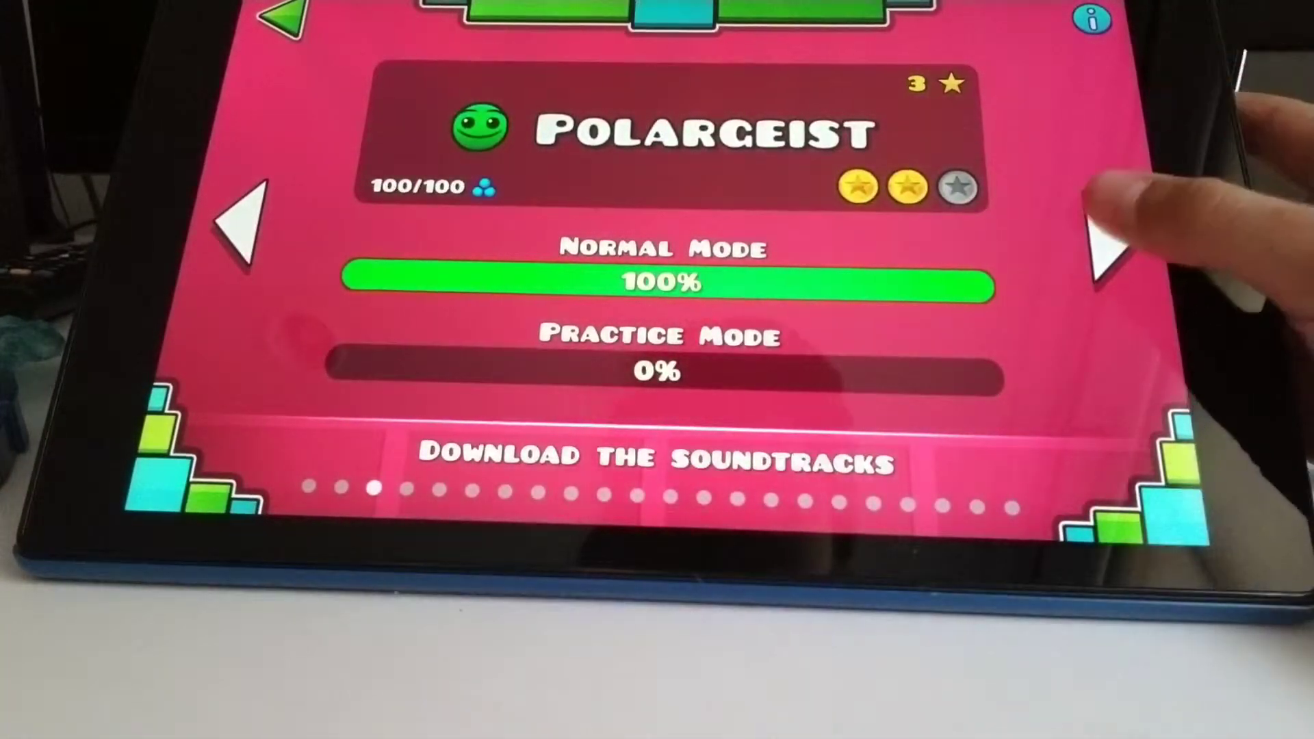
left_click(1110, 235)
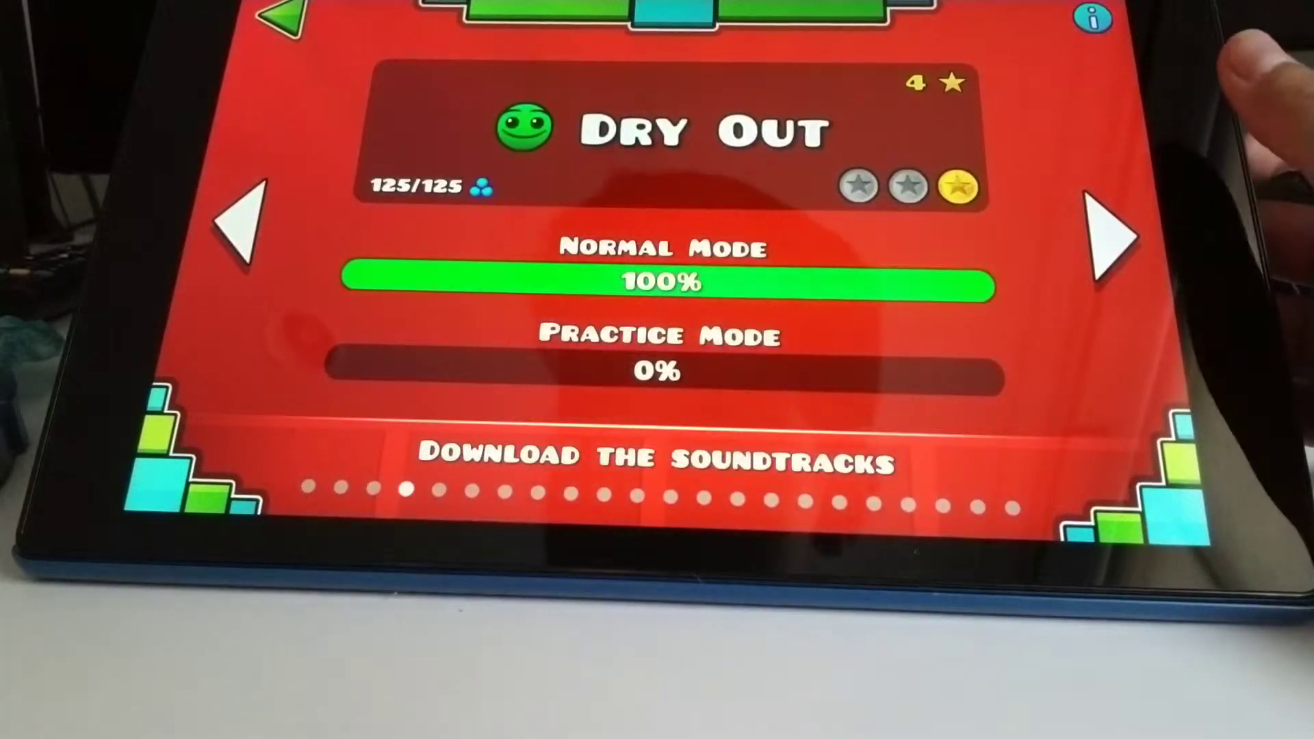
left_click(244, 234)
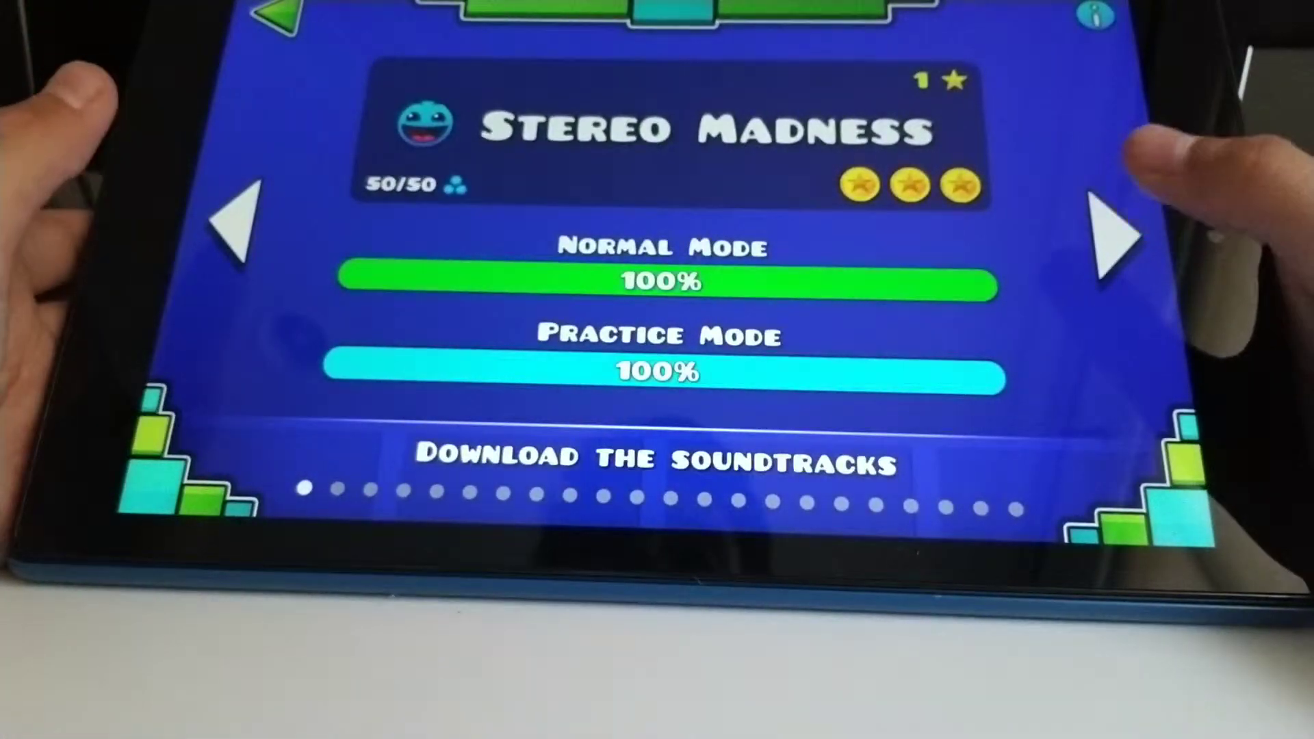
left_click(1114, 234)
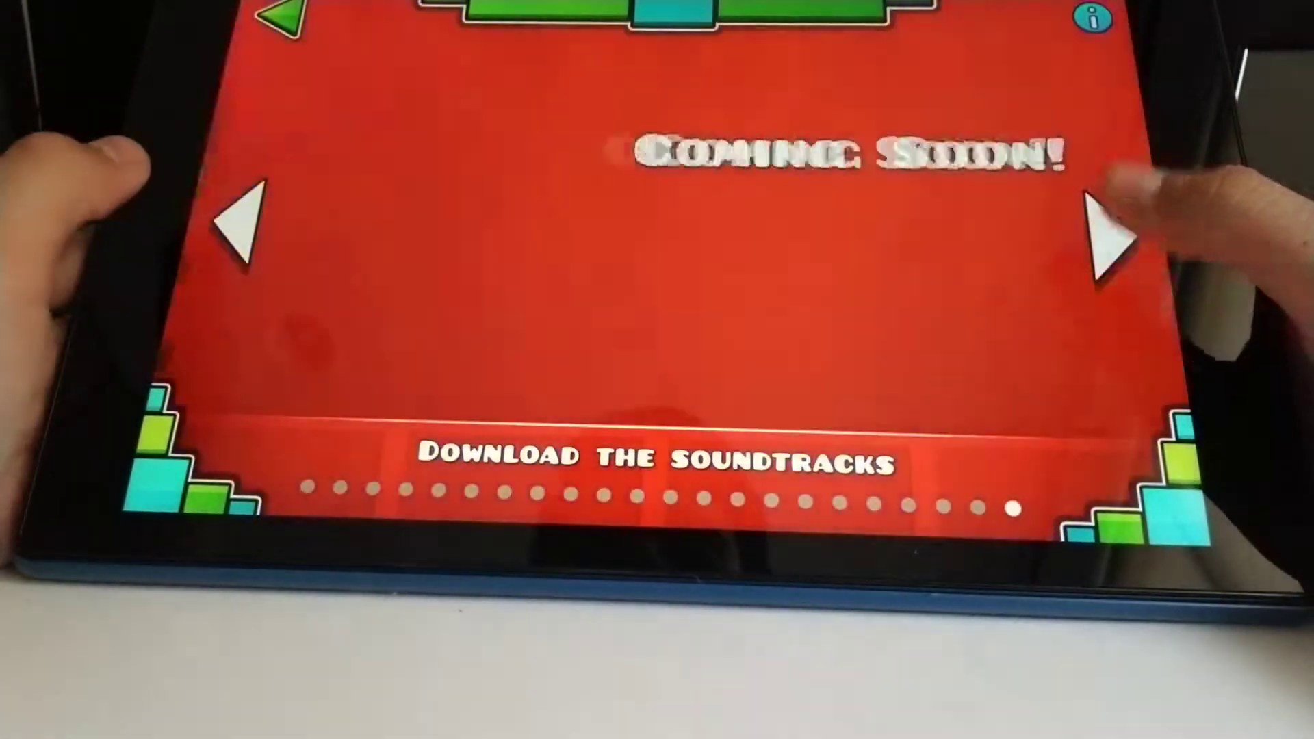
left_click(244, 226)
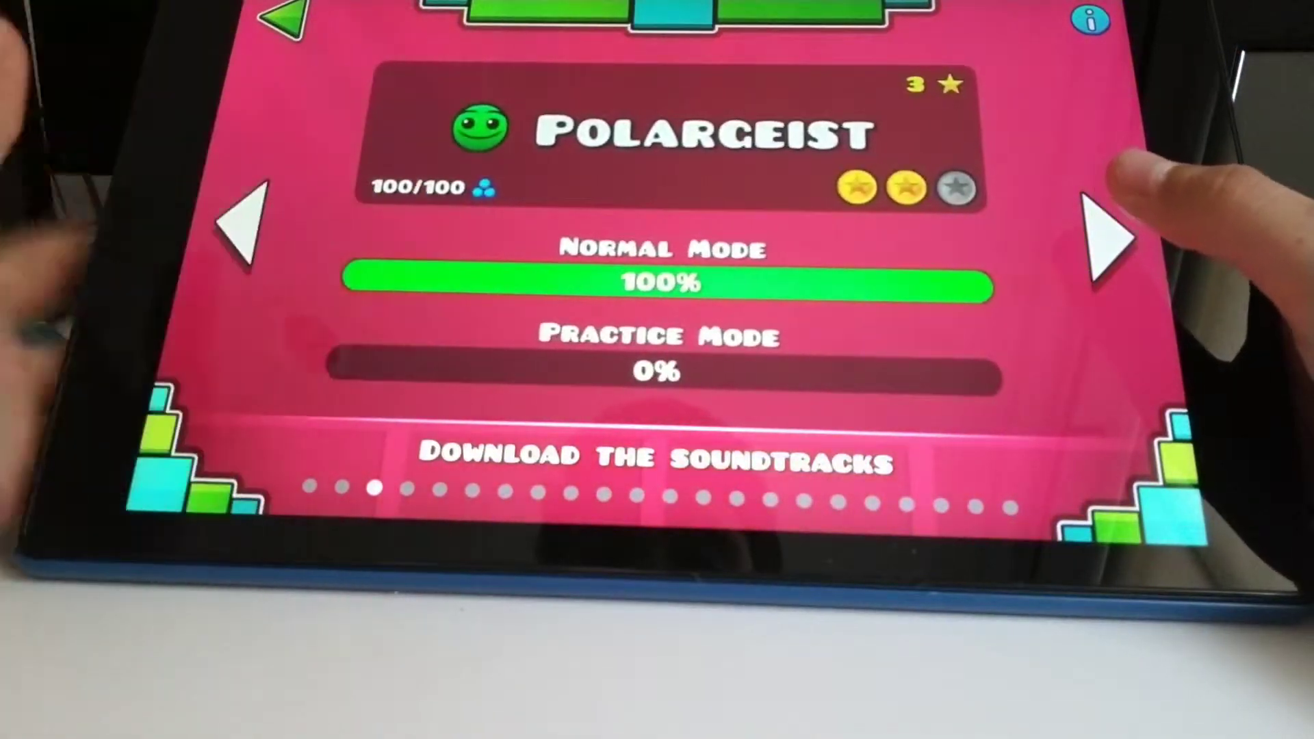
left_click(243, 234)
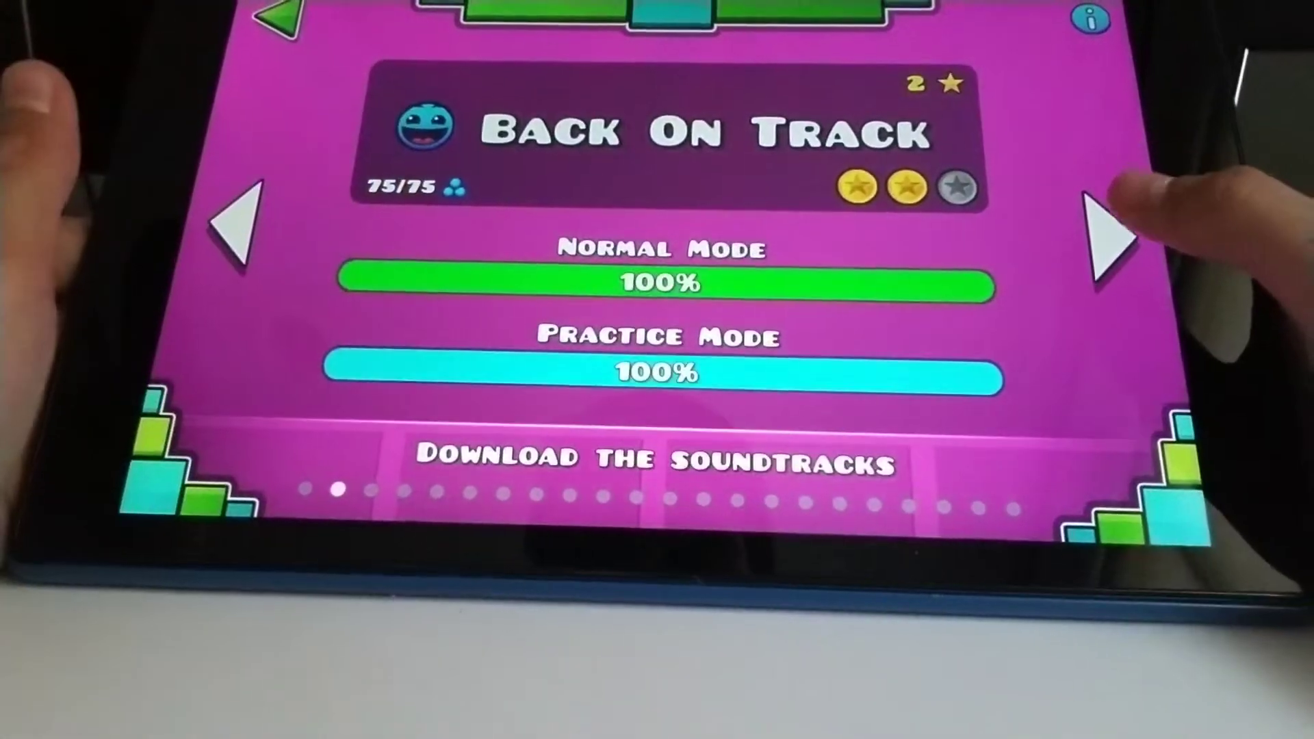
Start the level and jump the cube over the rows of spikes
left_click(1110, 237)
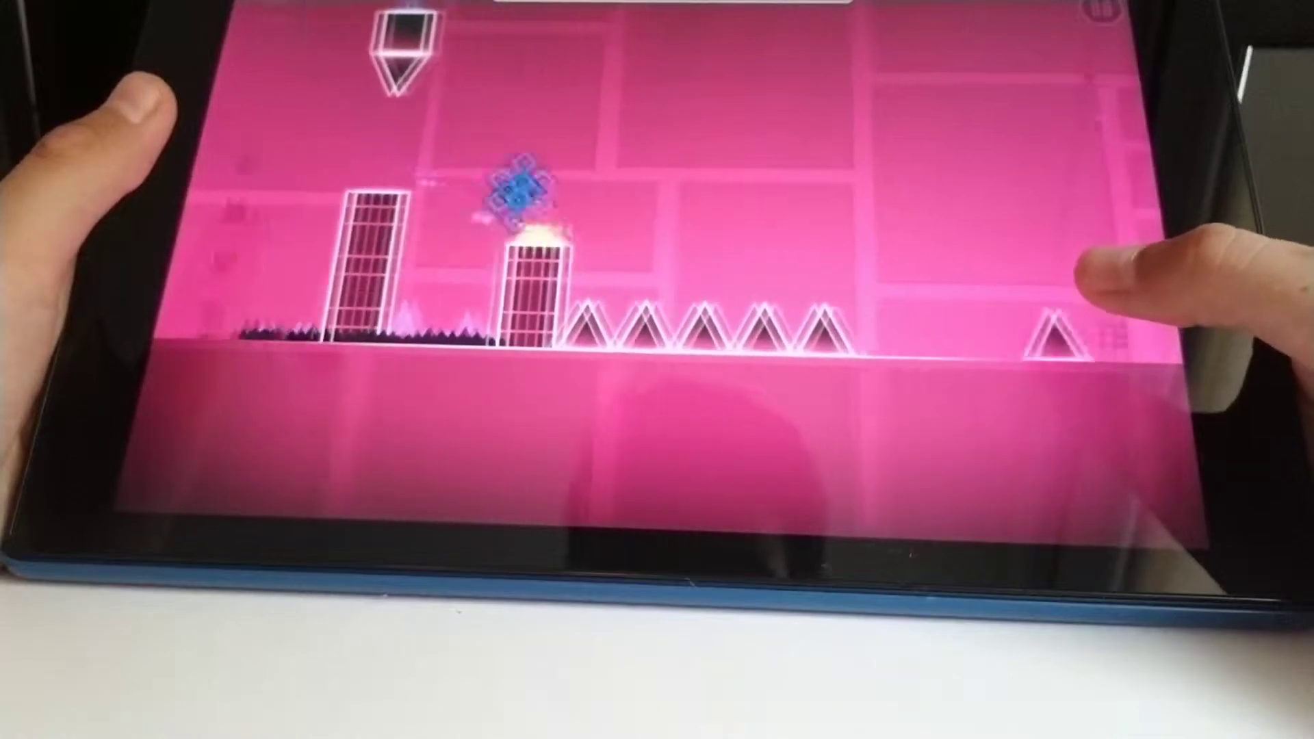
left_click(1132, 319)
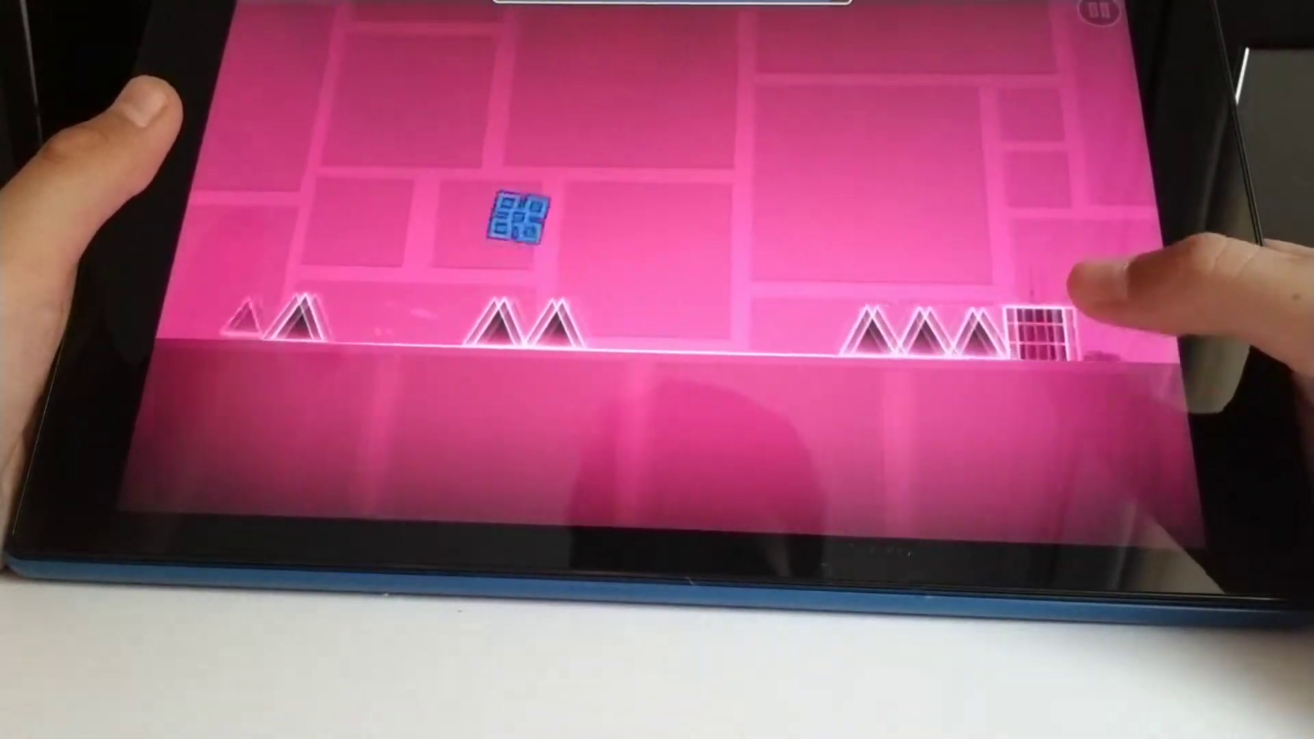
left_click(1090, 336)
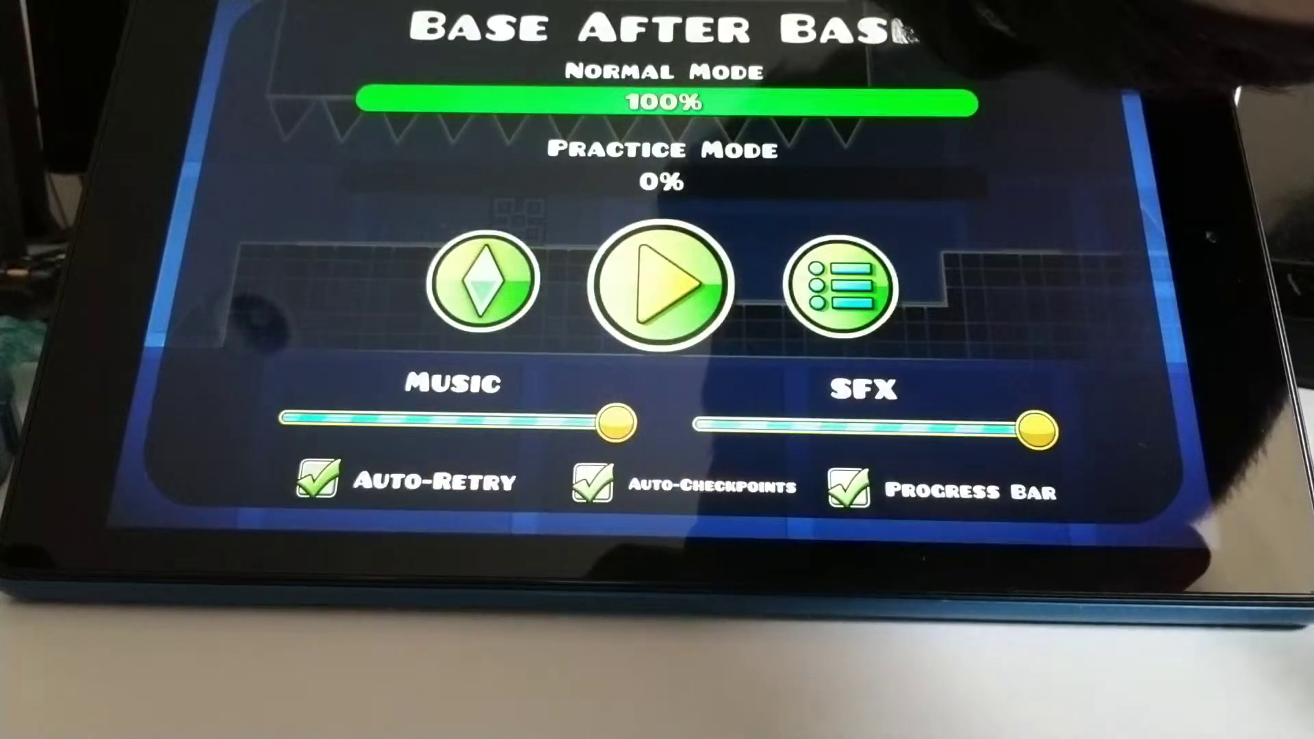
left_click(660, 284)
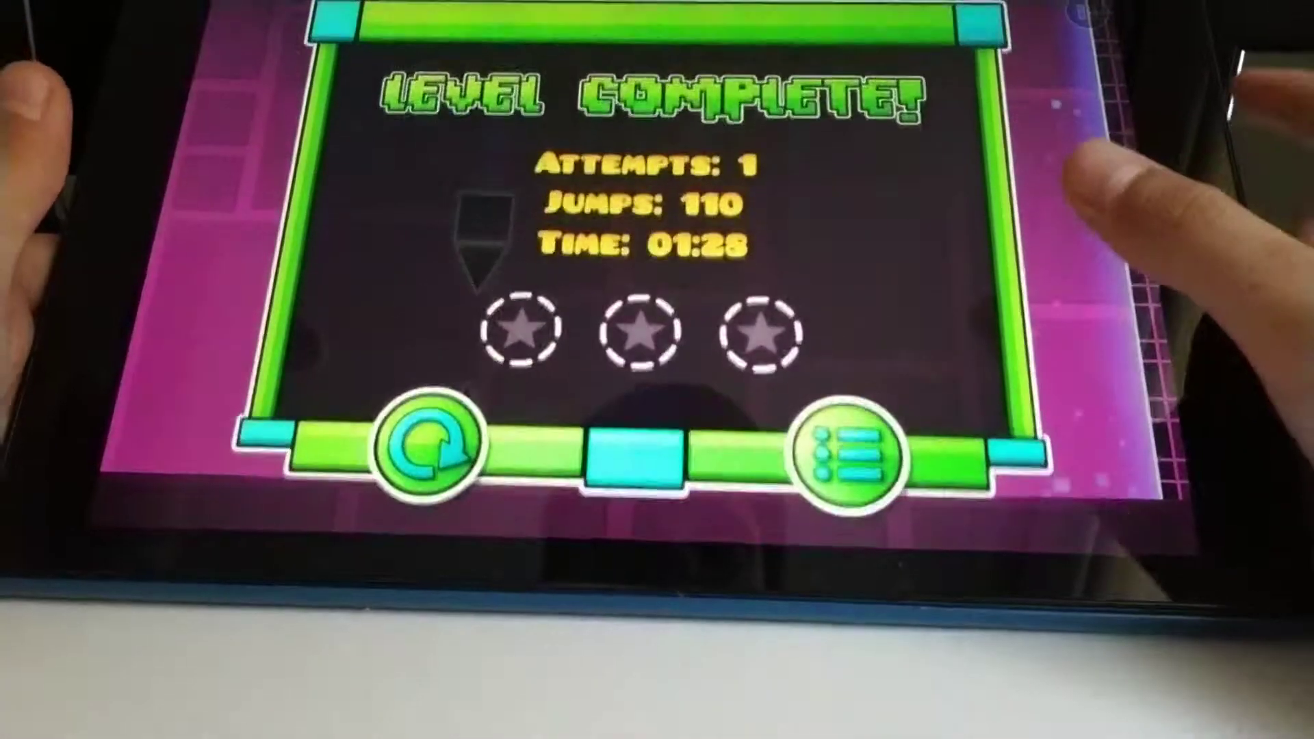
Return to the level list, move to Cant Let Go and reach the online menu
left_click(852, 453)
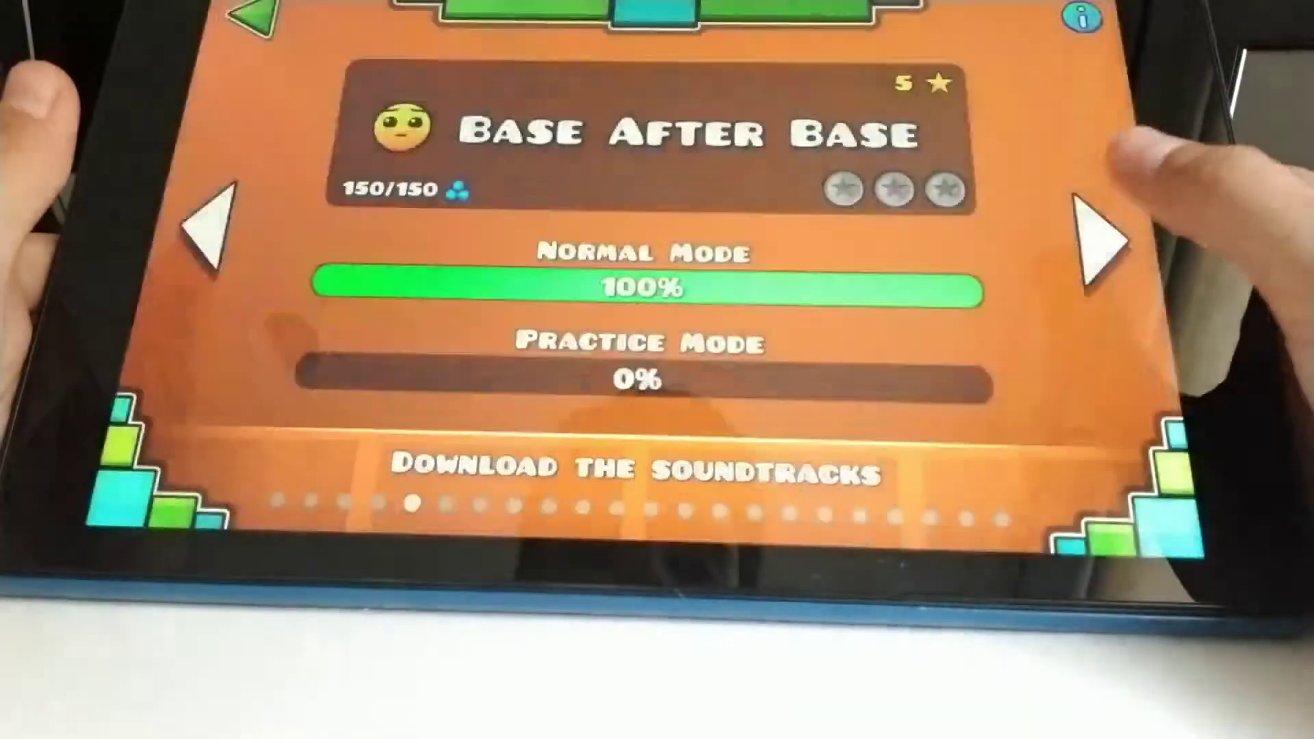
left_click(1101, 243)
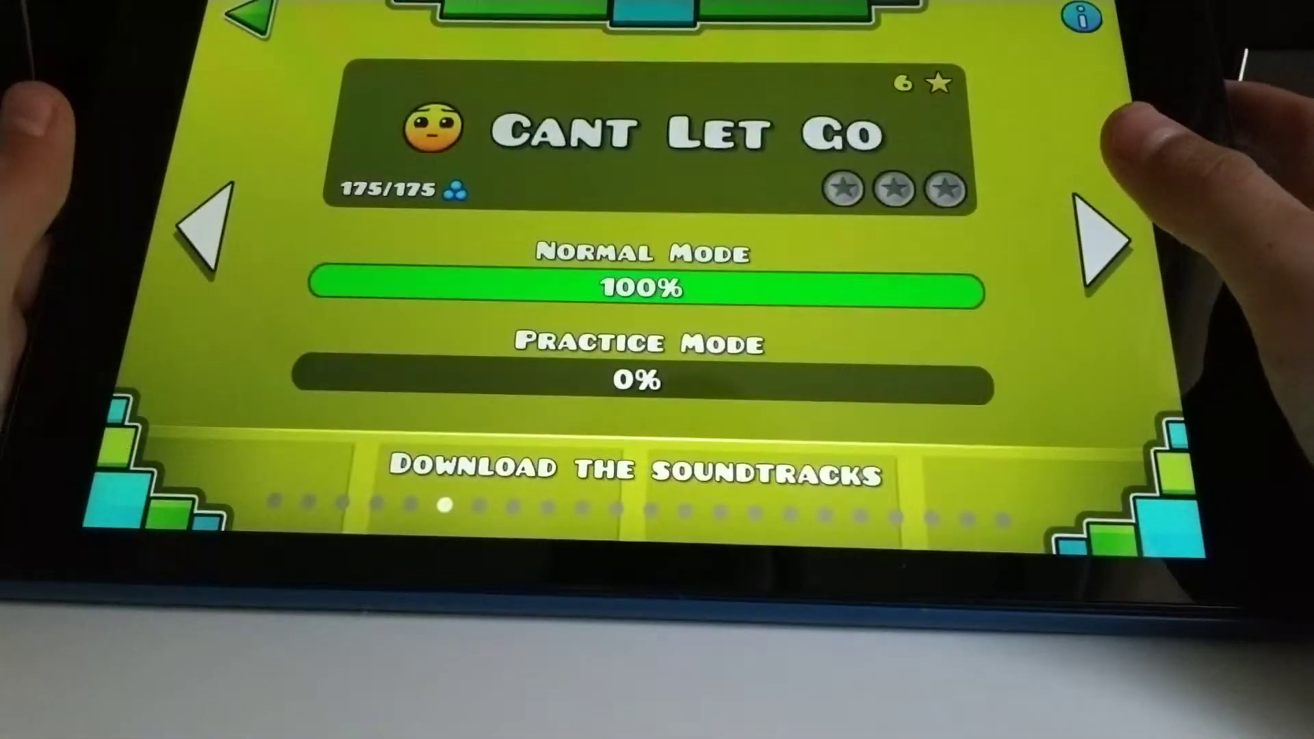
left_click(641, 289)
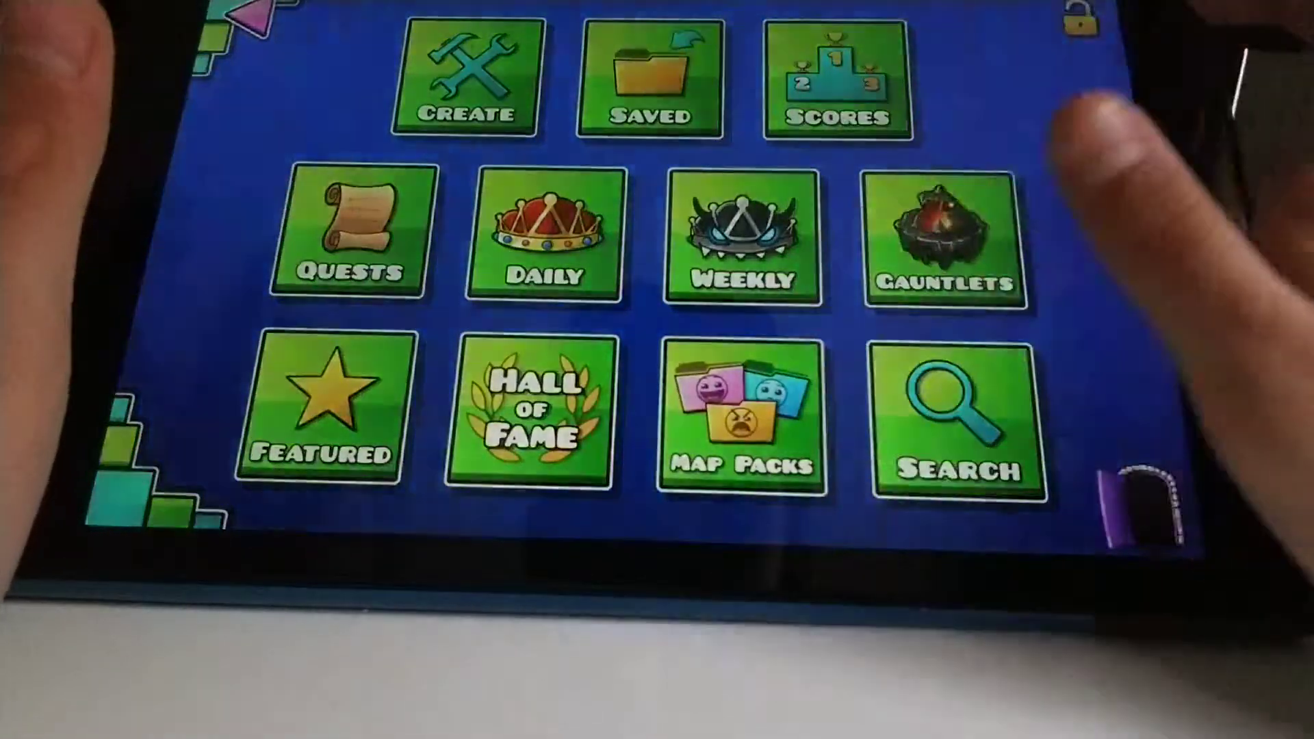
left_click(741, 411)
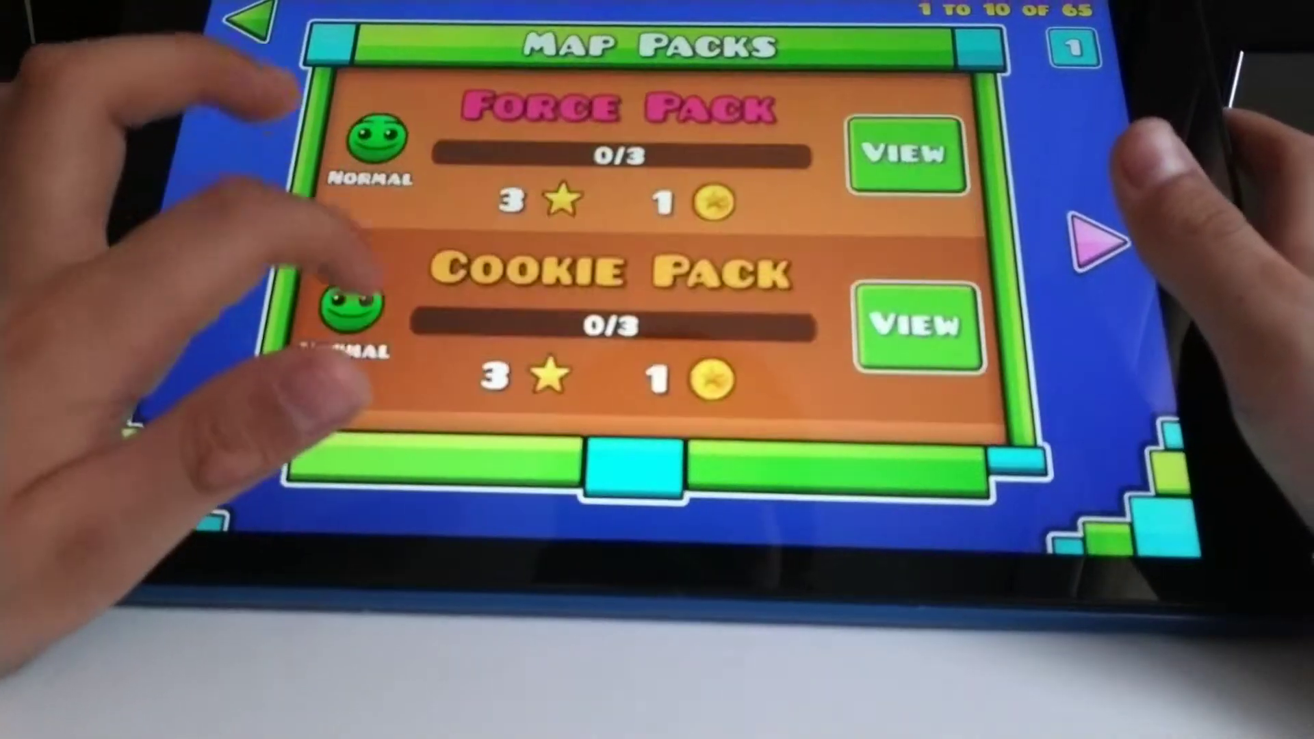
scroll("down", 3)
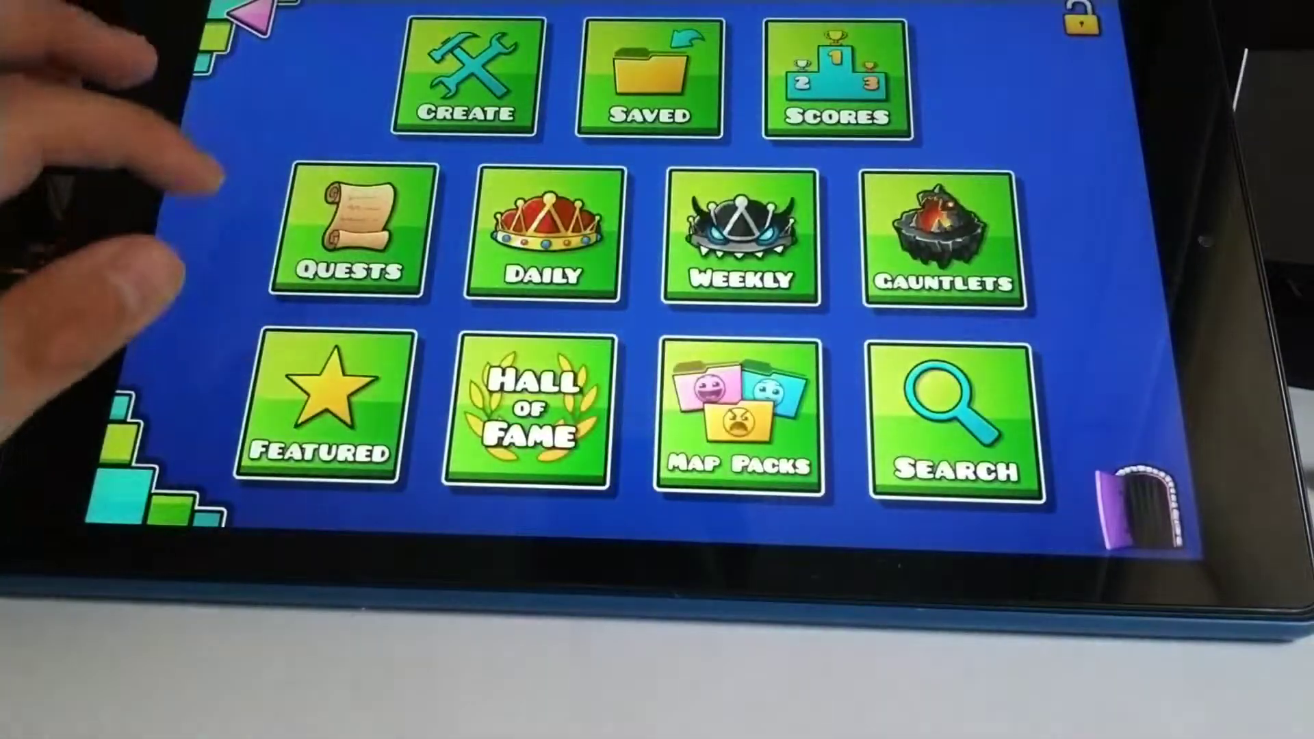
Browse the Hall of Fame list, scrolling down past Aphasia
left_click(538, 411)
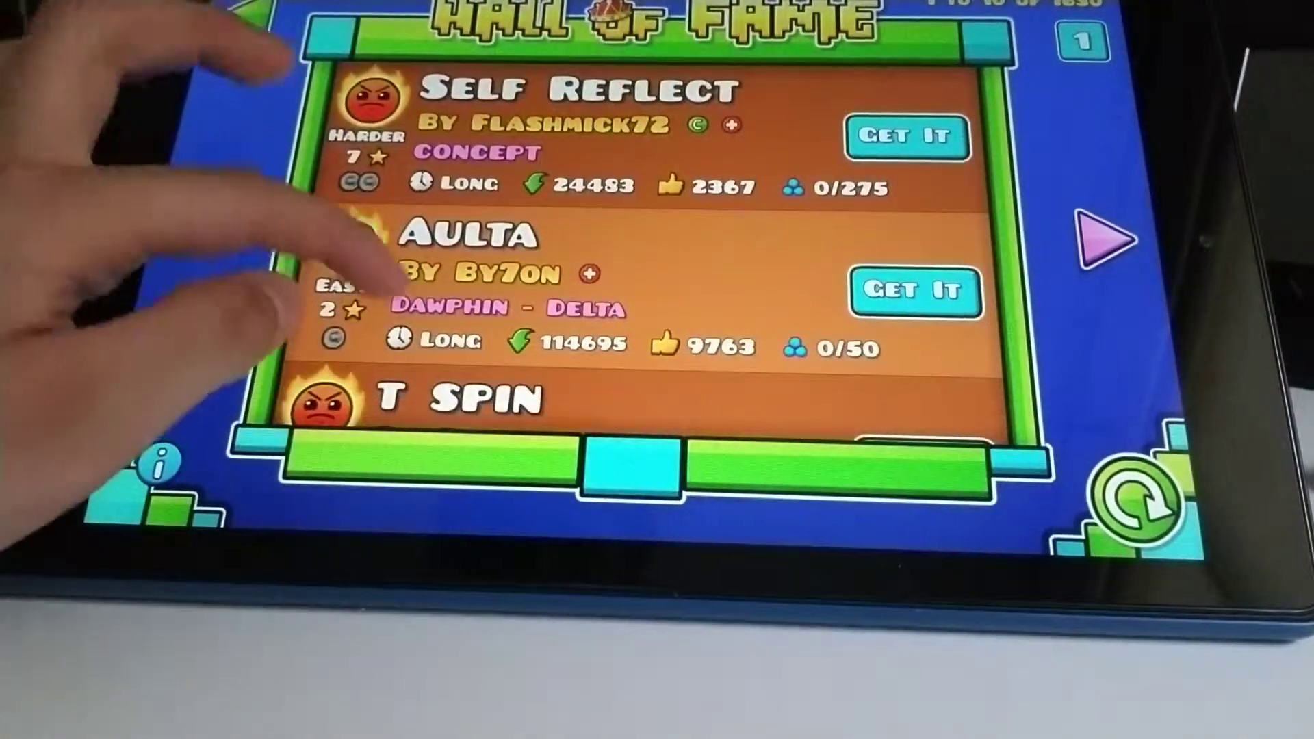
scroll("down", 3)
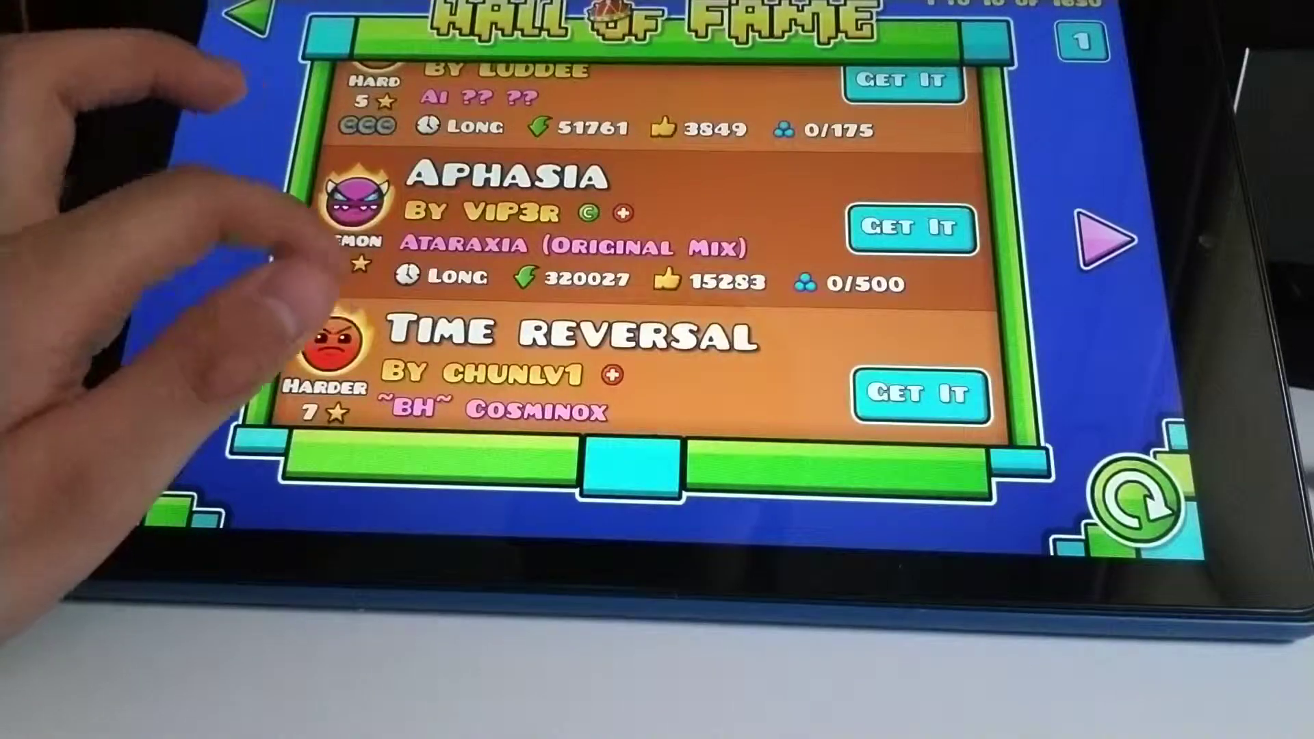
scroll("down", 3)
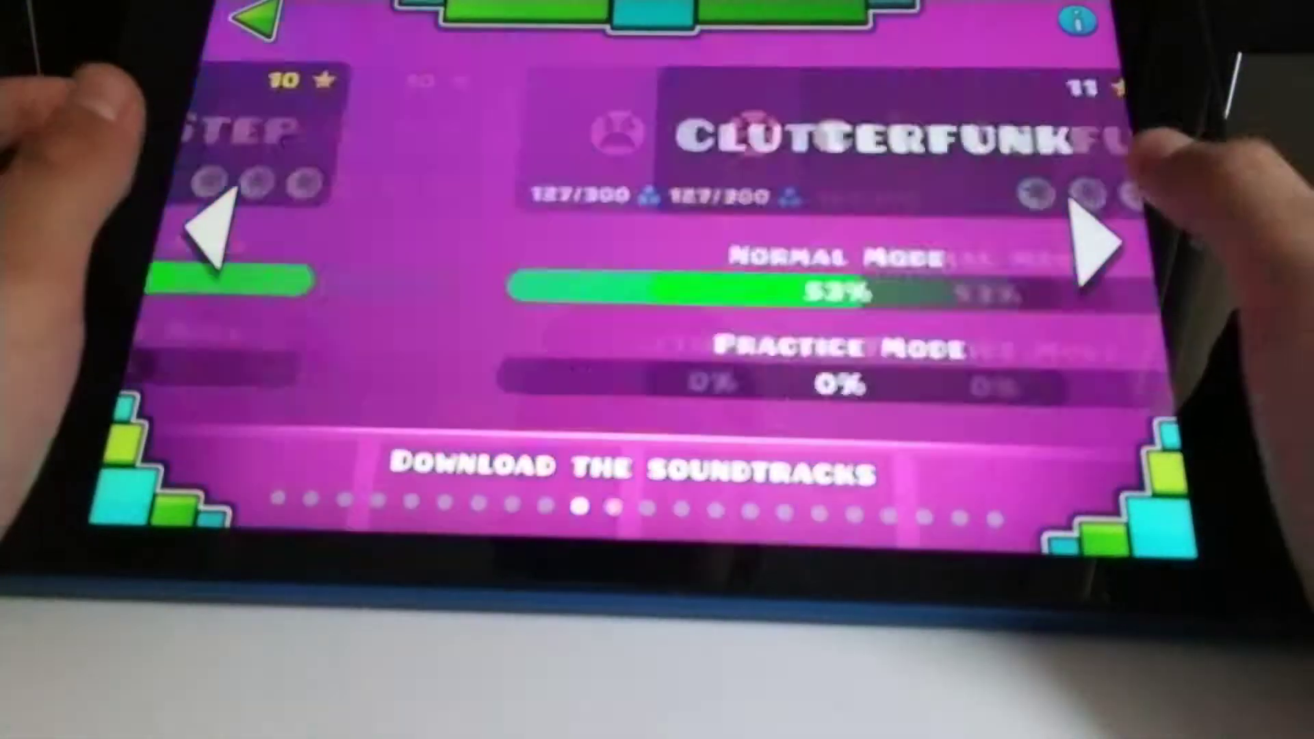
Flip through Theory of Everything and Clubstep, then jump back to Cycles
left_click(1089, 243)
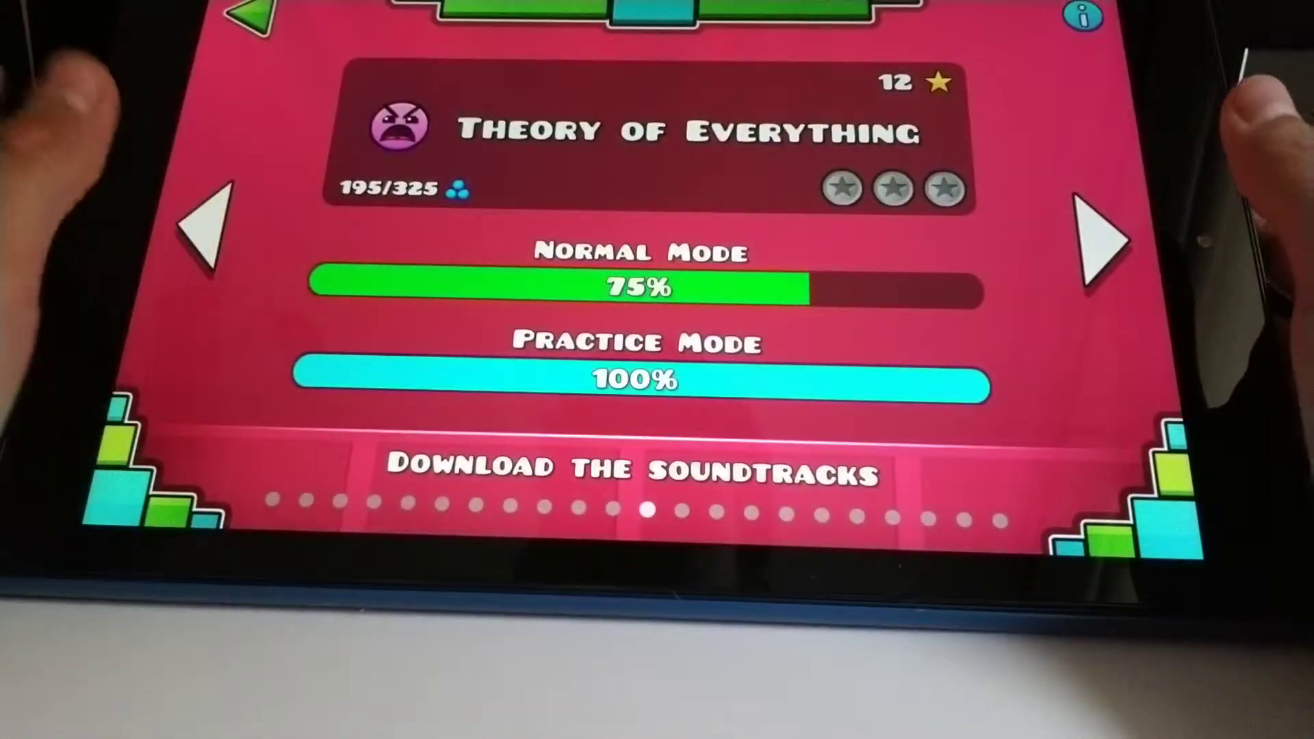
left_click(1106, 243)
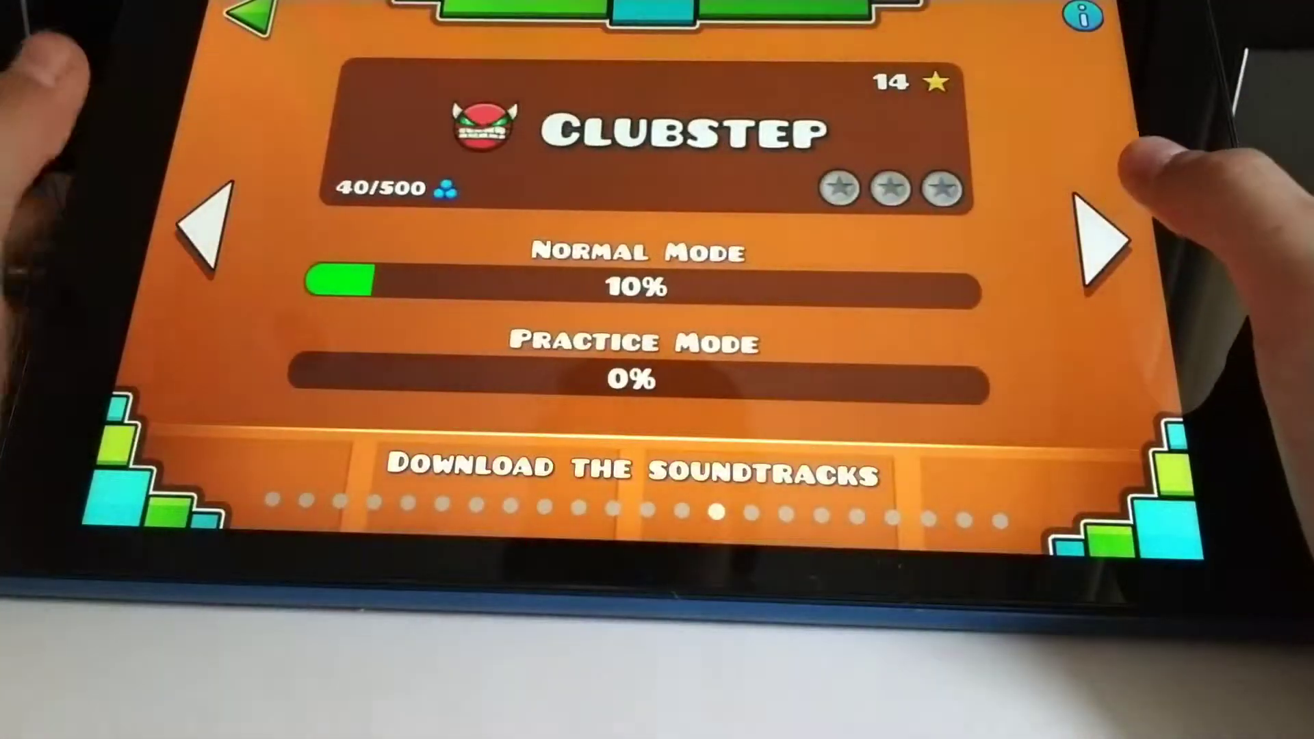
left_click(1103, 236)
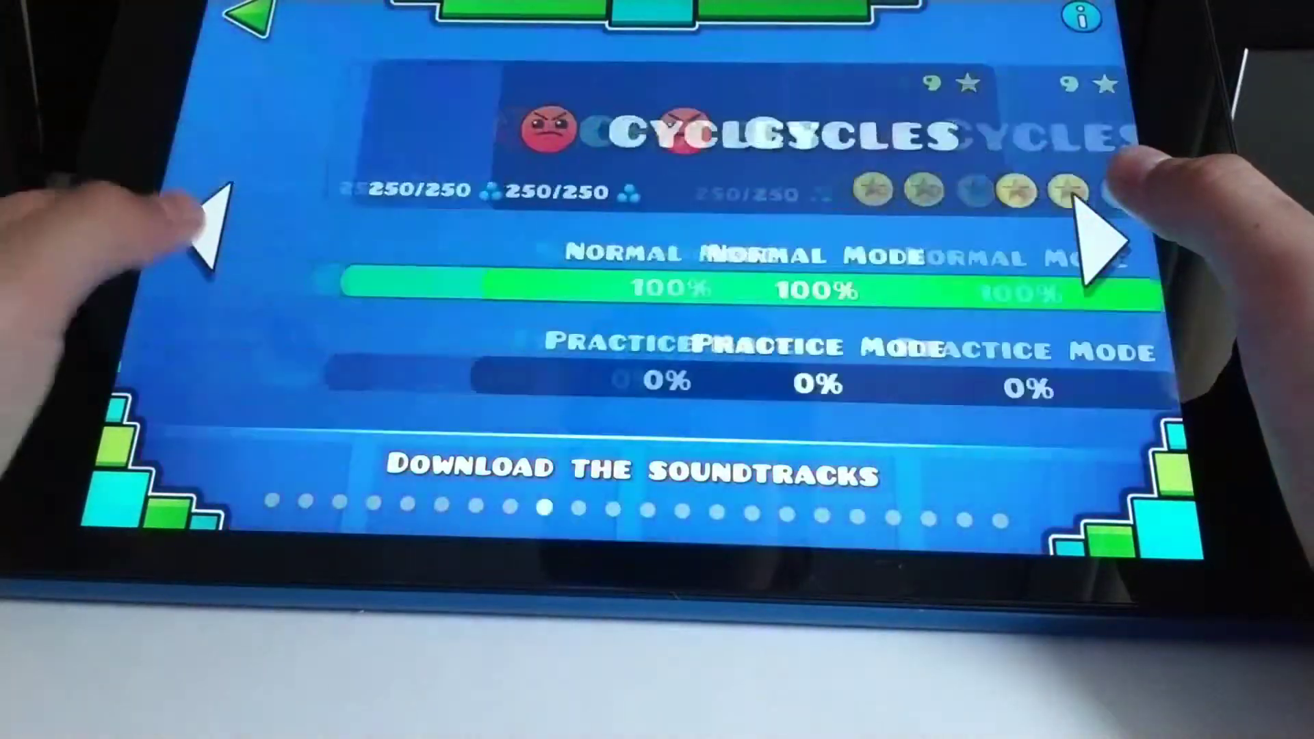